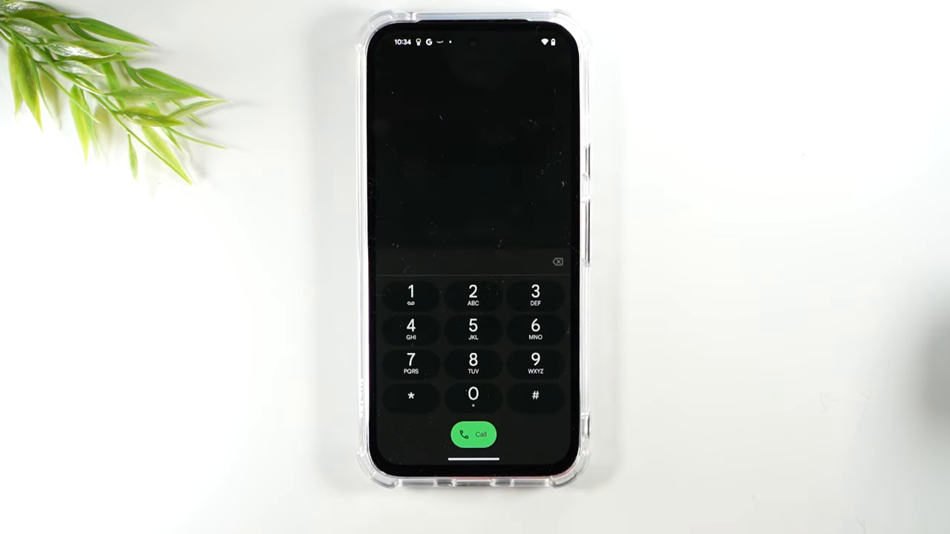
- Reach the Pixel 8a unlock order form with empty country, carrier and IMEI fields
click(410, 398)
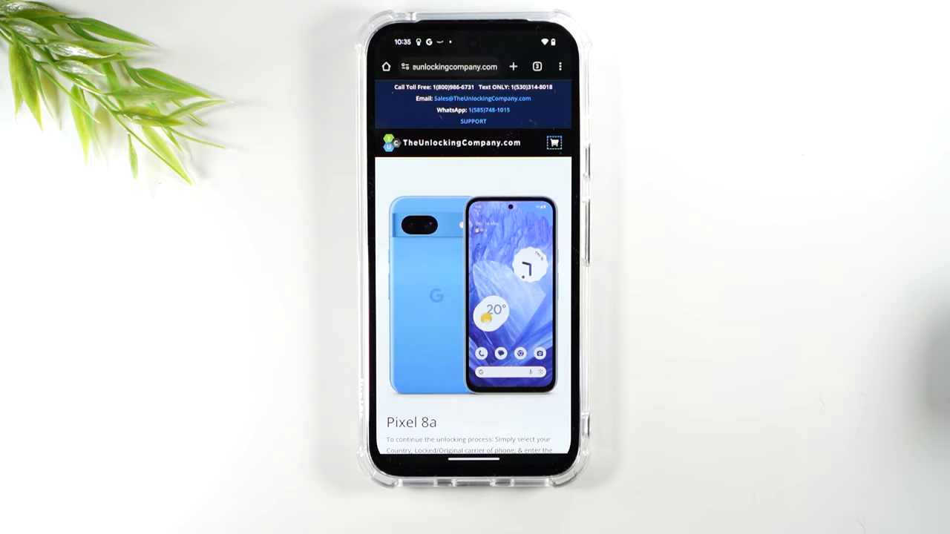
scroll(down, 3)
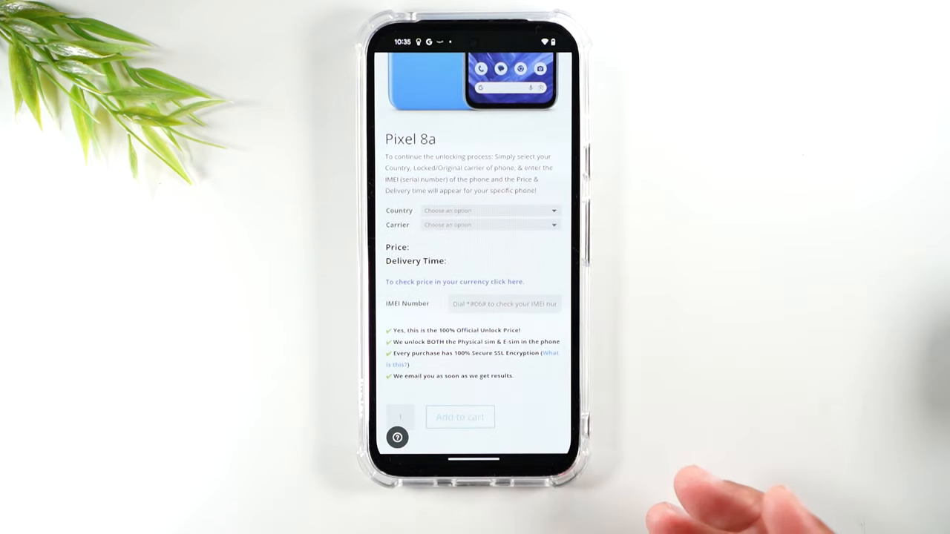
- Select United States and AT&T, revealing the 27.99 USD price and 1–72 hours delivery
click(490, 211)
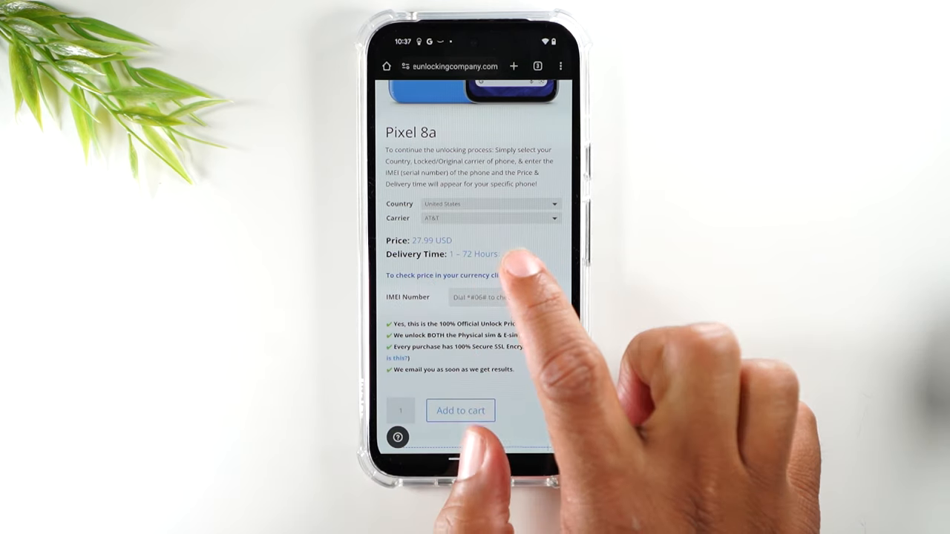
mouse_move(519, 282)
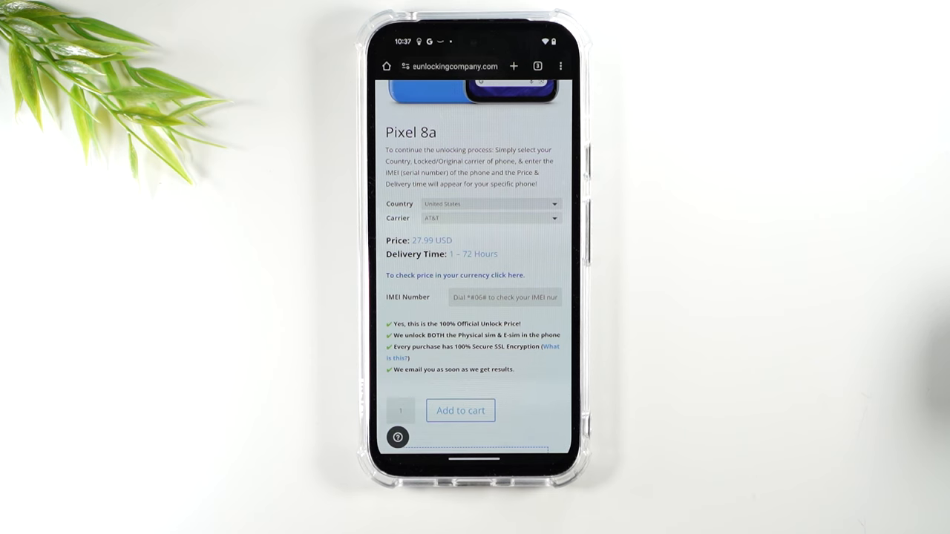